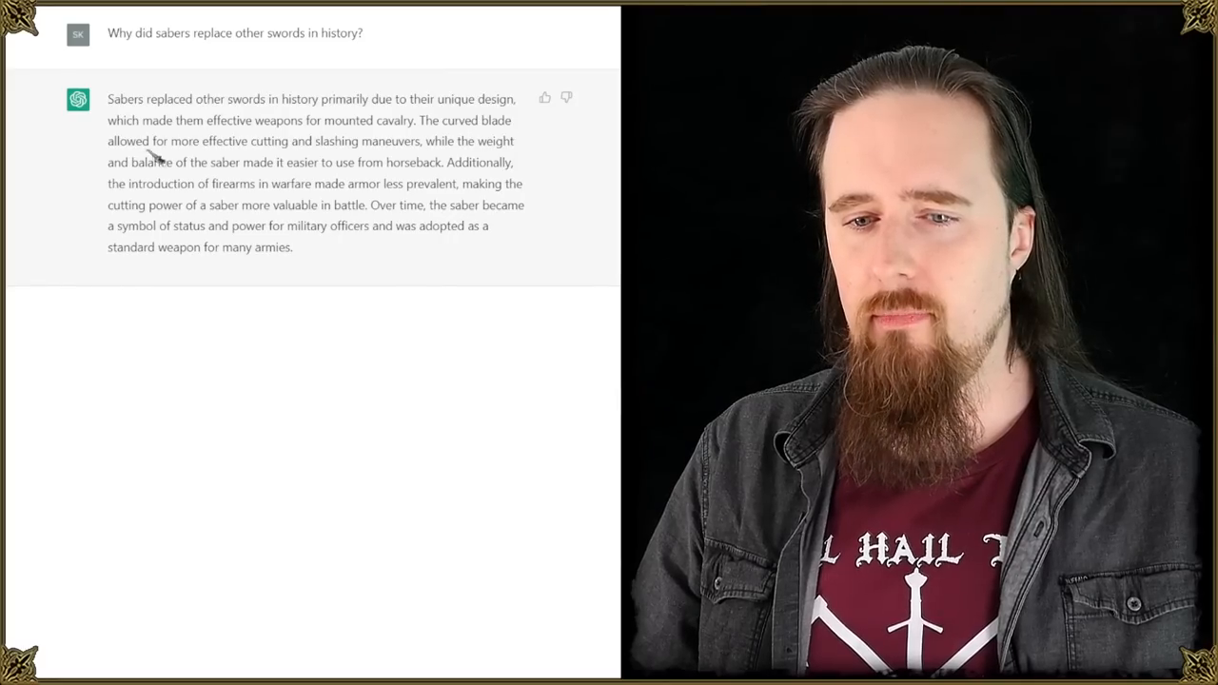
pyautogui.moveTo(391, 331)
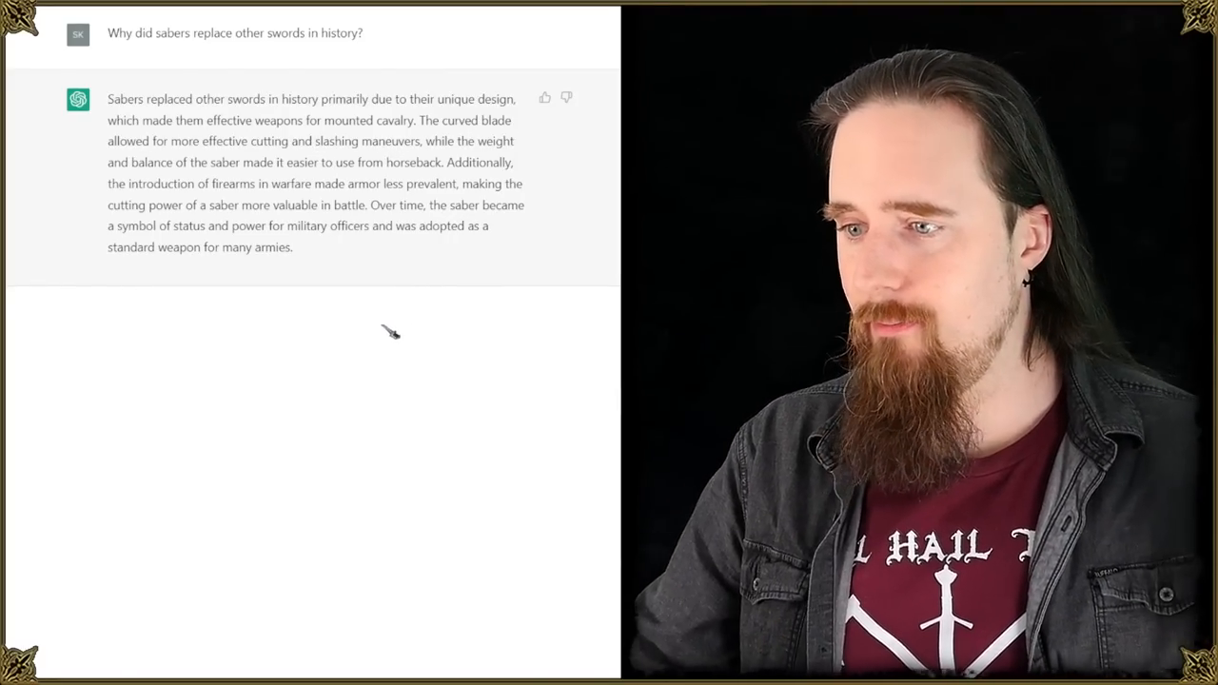
pyautogui.moveTo(455, 293)
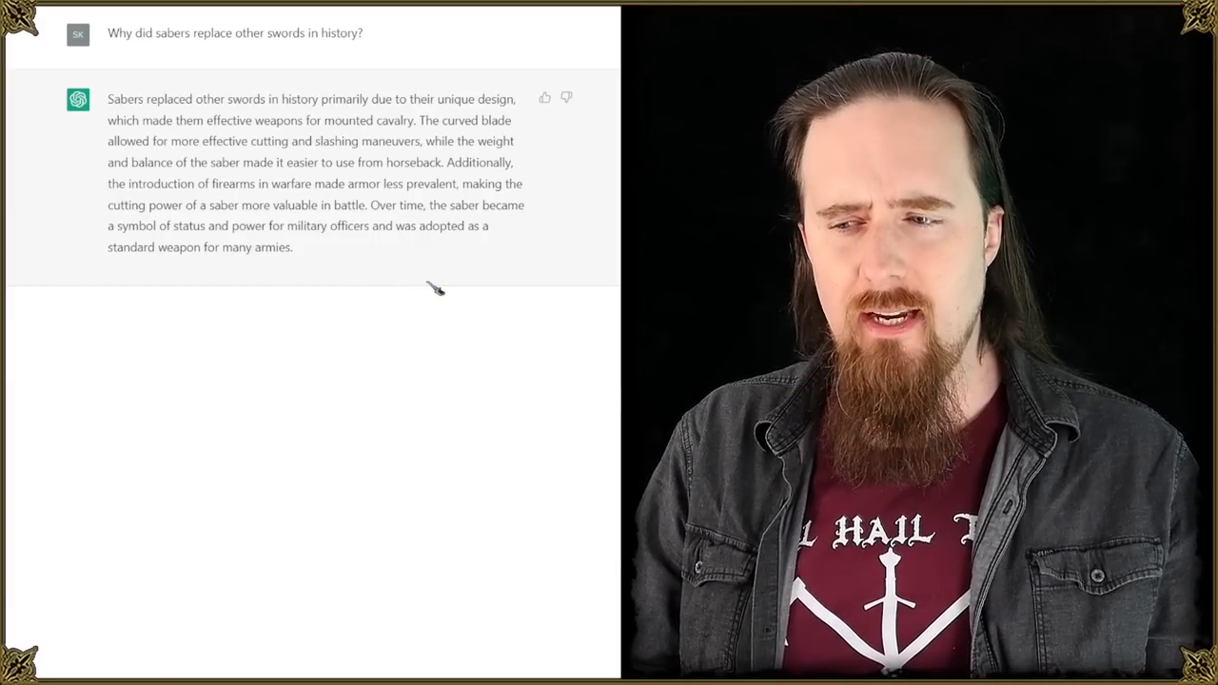
pyautogui.moveTo(339, 402)
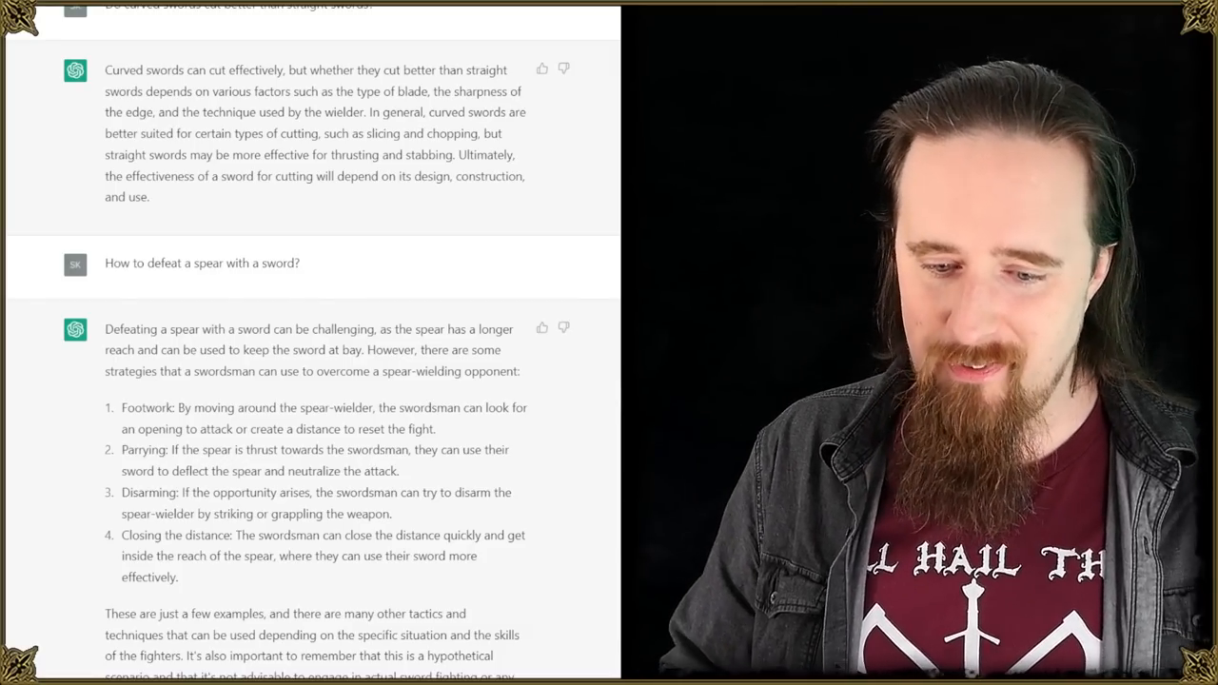
pyautogui.scroll(-3)
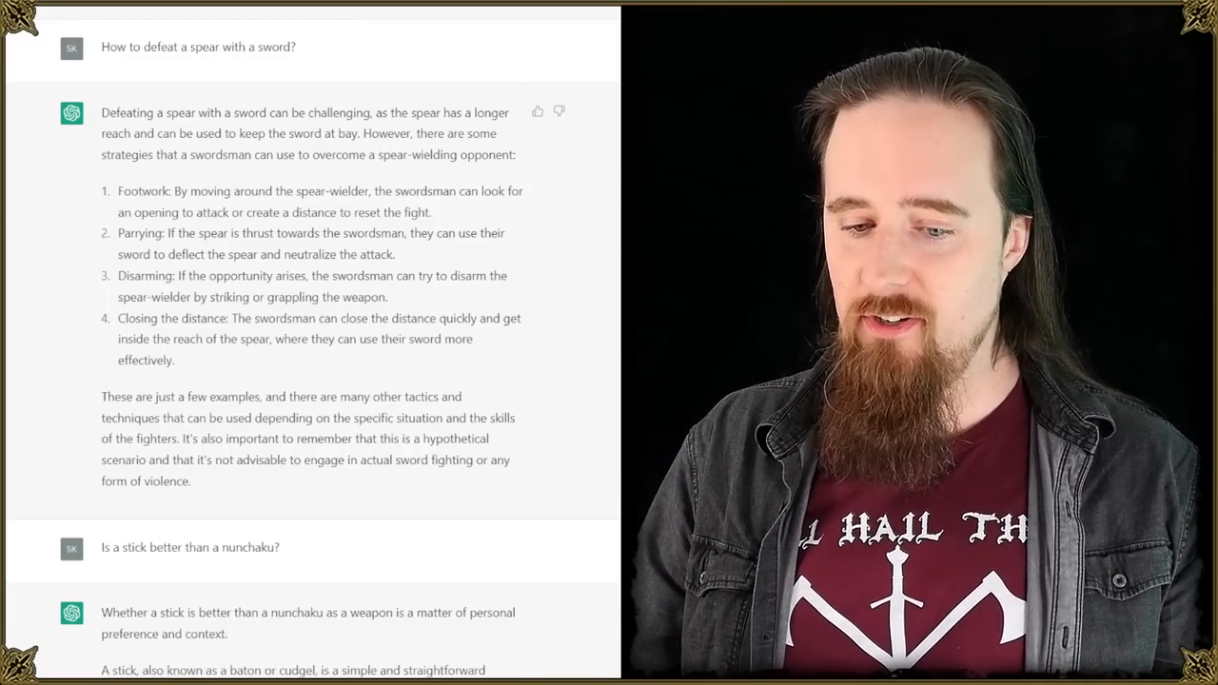
pyautogui.scroll(-3)
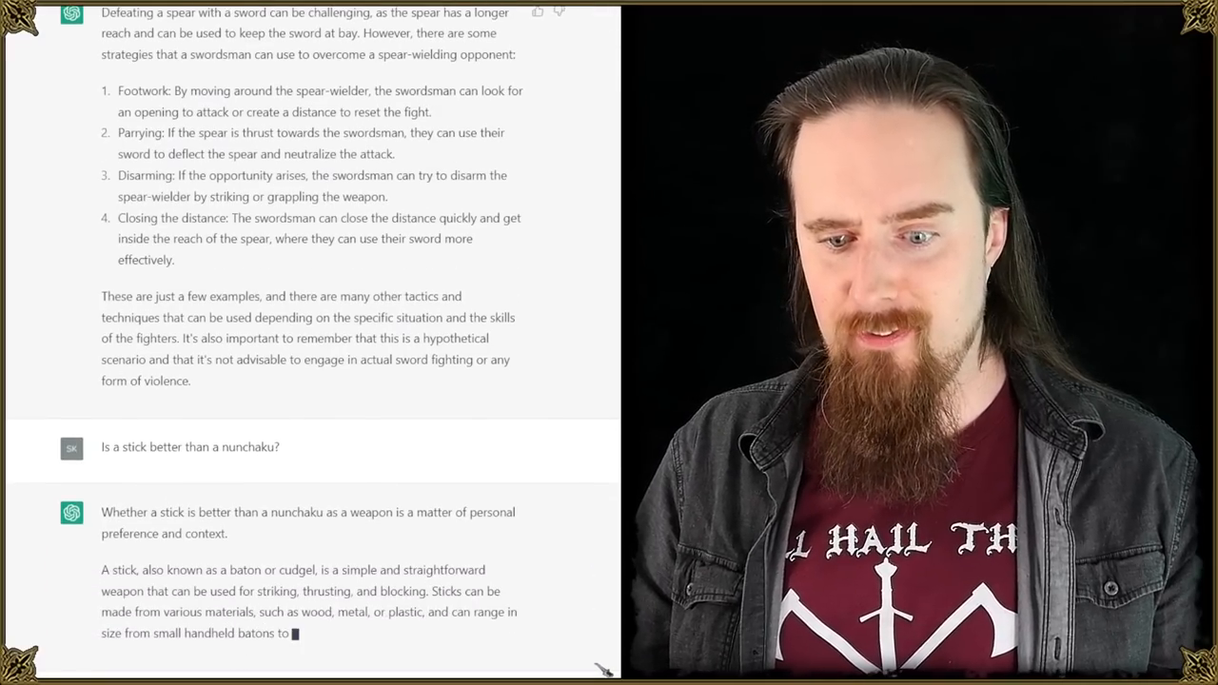
pyautogui.scroll(-3)
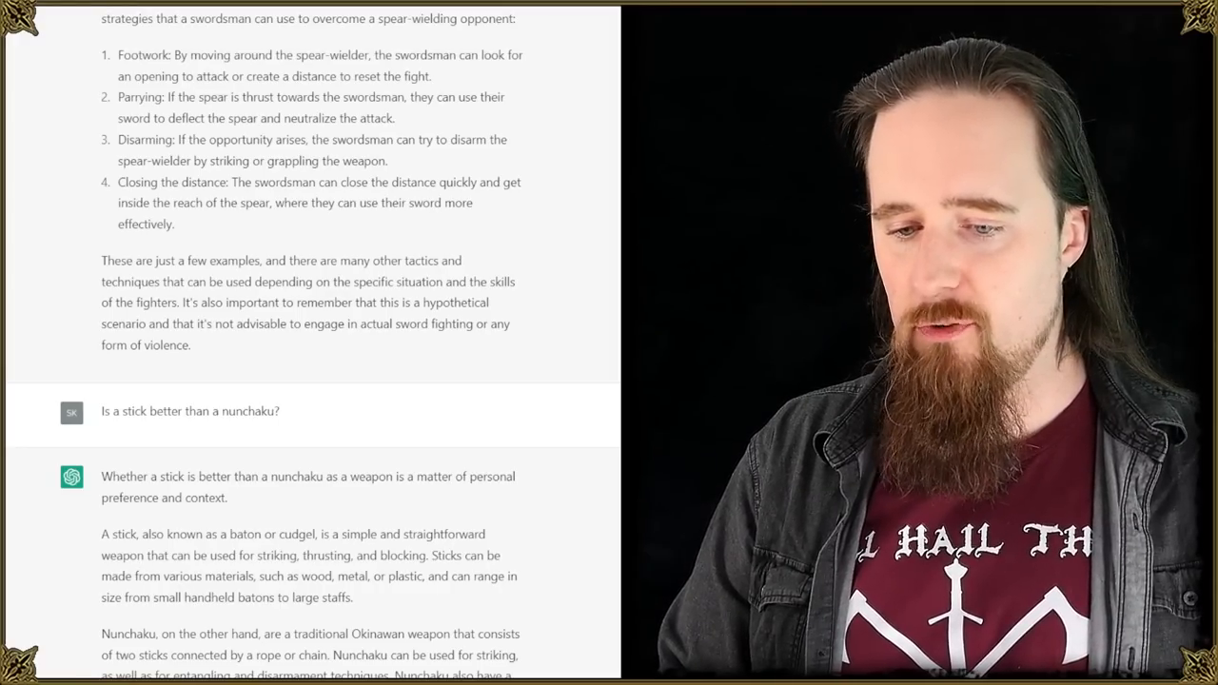
pyautogui.scroll(-3)
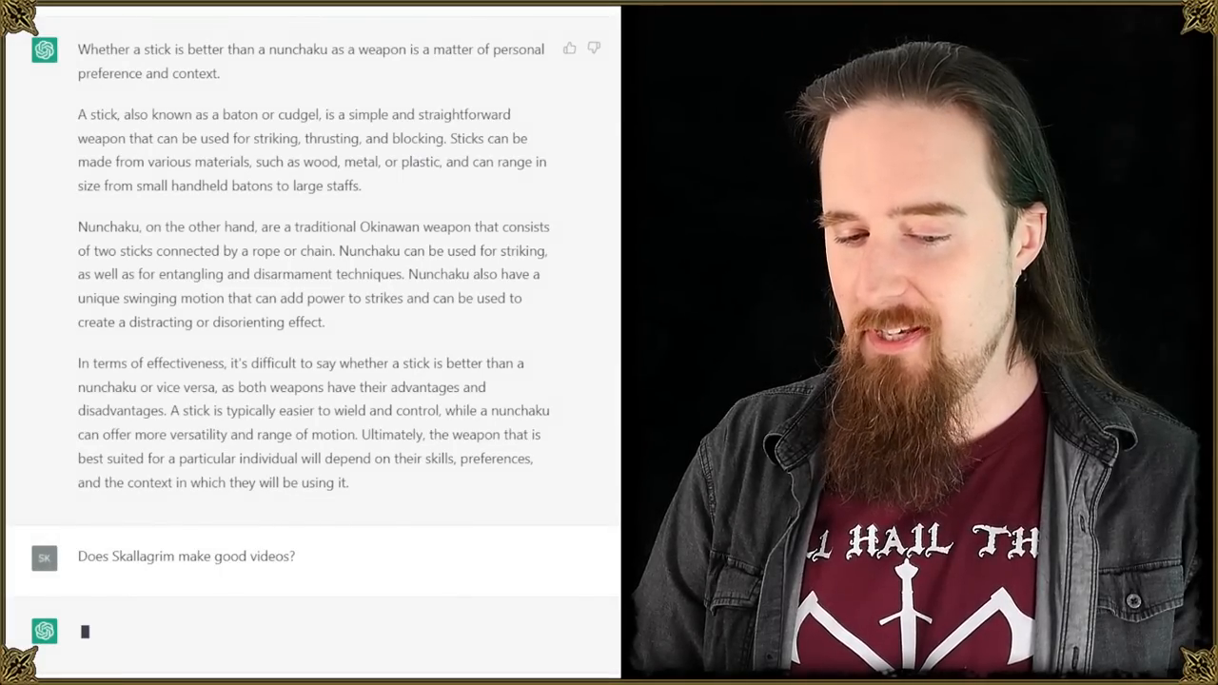
pyautogui.write('Opinions on the')
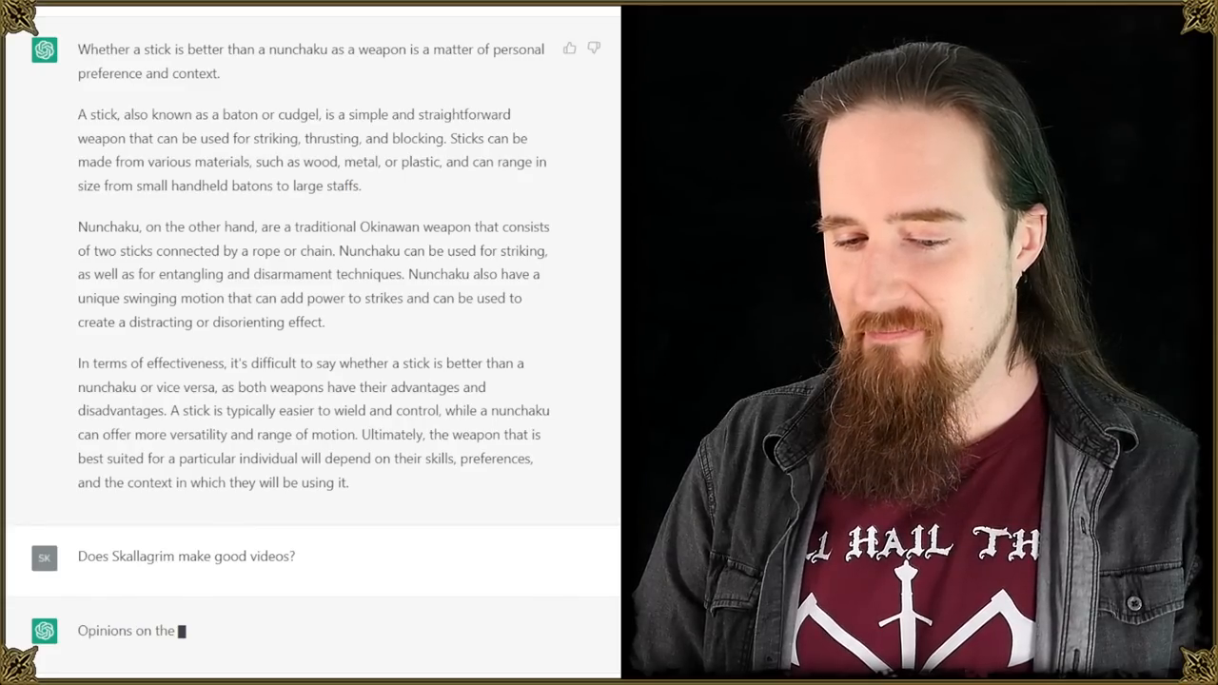
pyautogui.write("quality of Skallagrim's videos can vary and are subjective.")
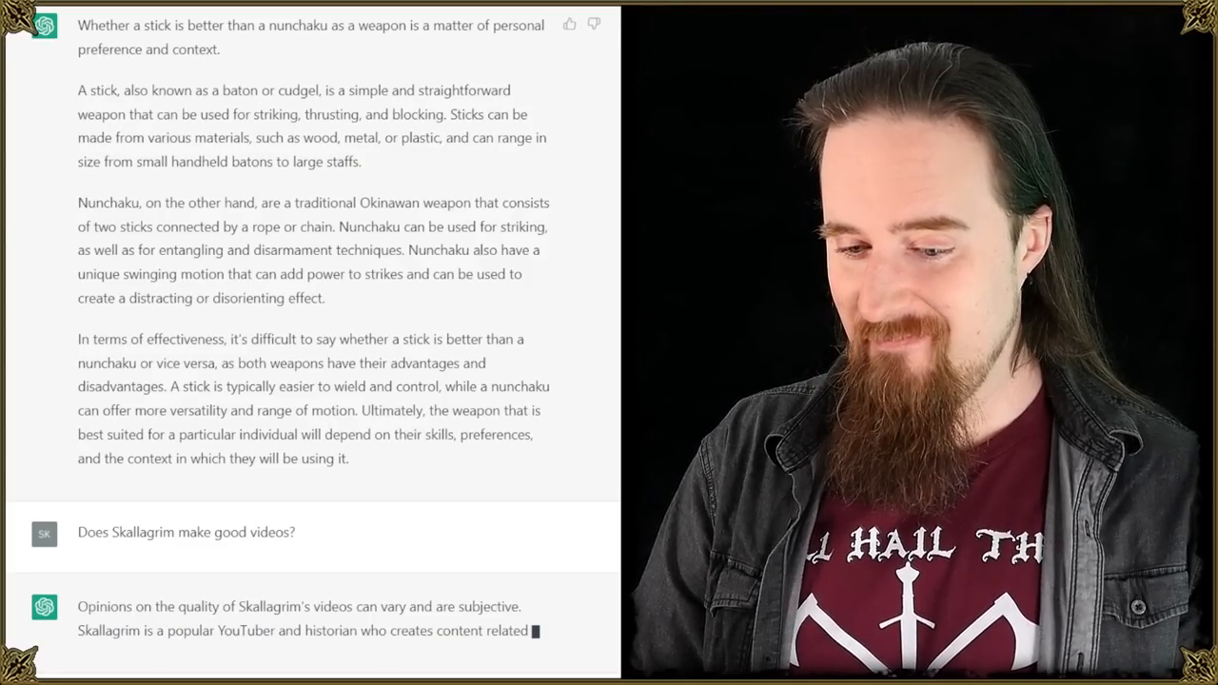
pyautogui.scroll(-3)
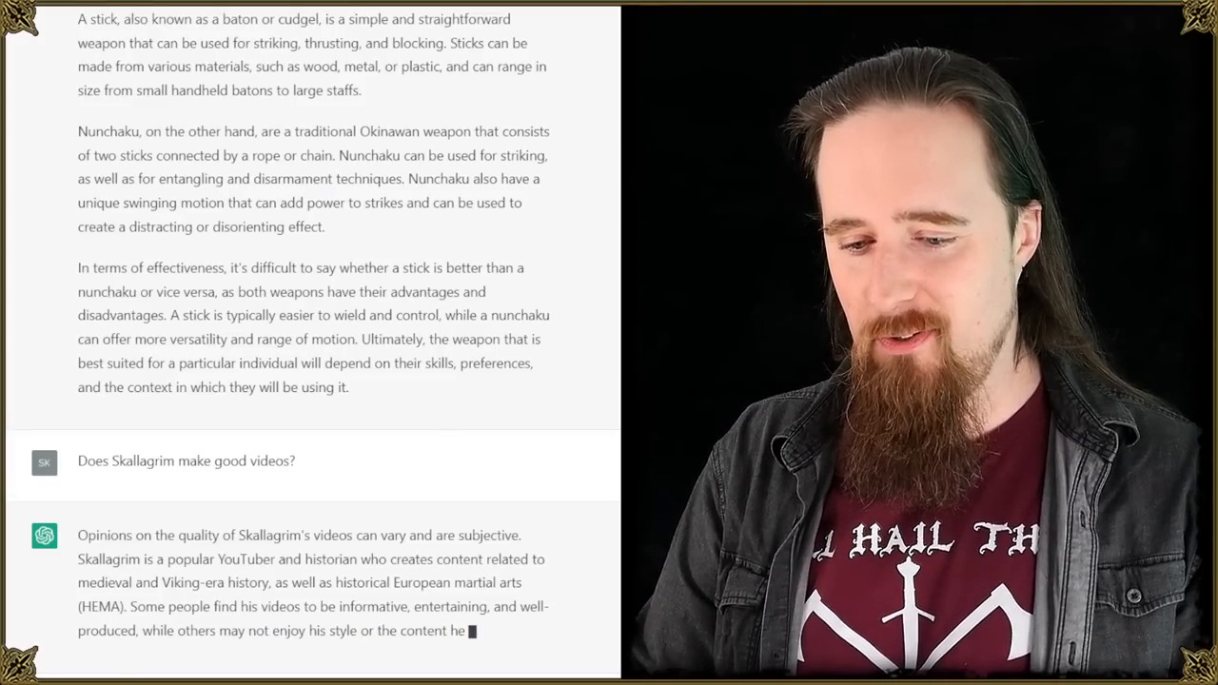
pyautogui.scroll(-3)
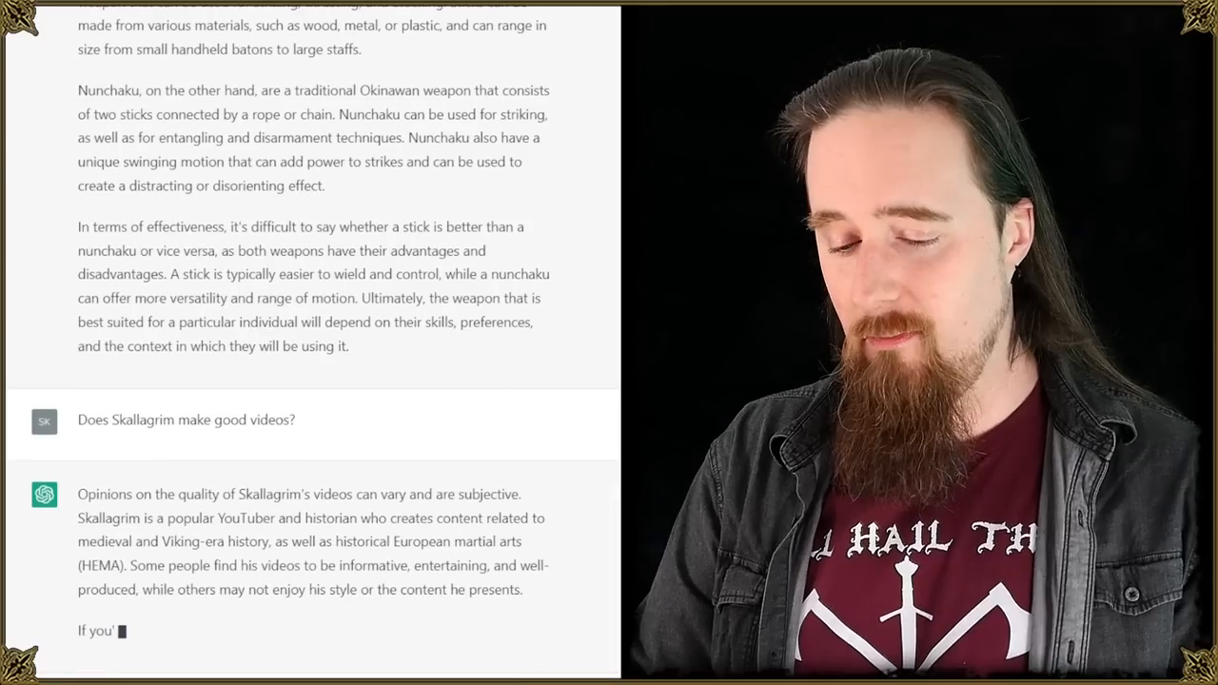